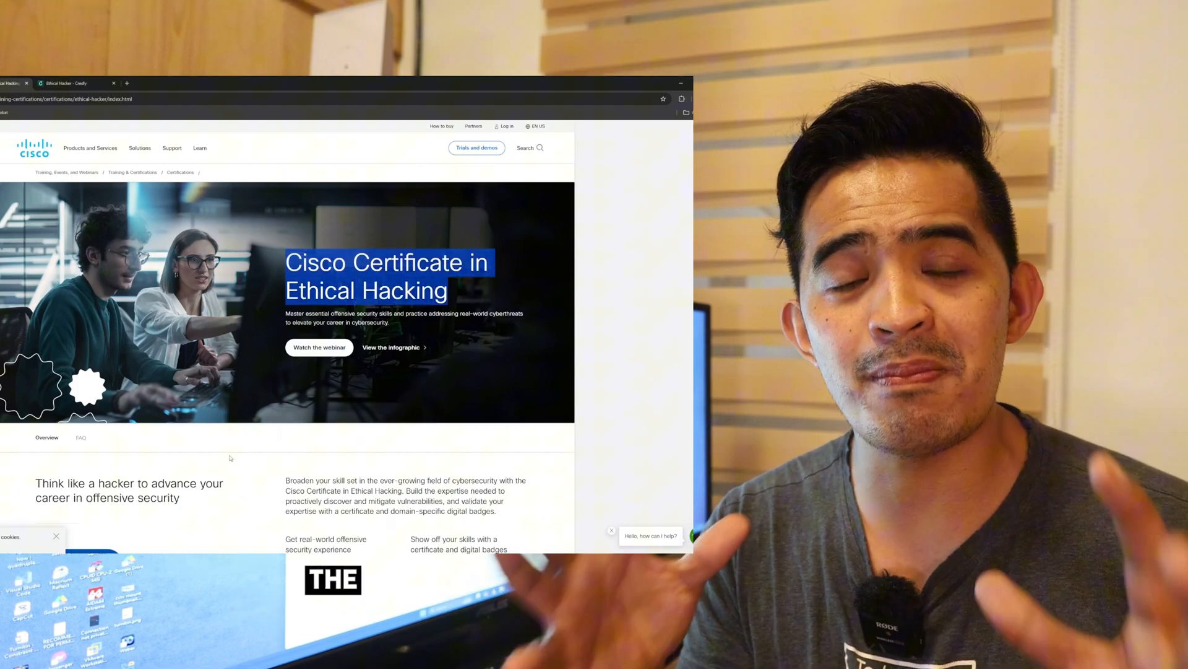
Scroll past the overview, prerequisites and career stats to the 'How the program works' section
{"action": "scroll", "scroll_direction": "down", "scroll_amount": 3}
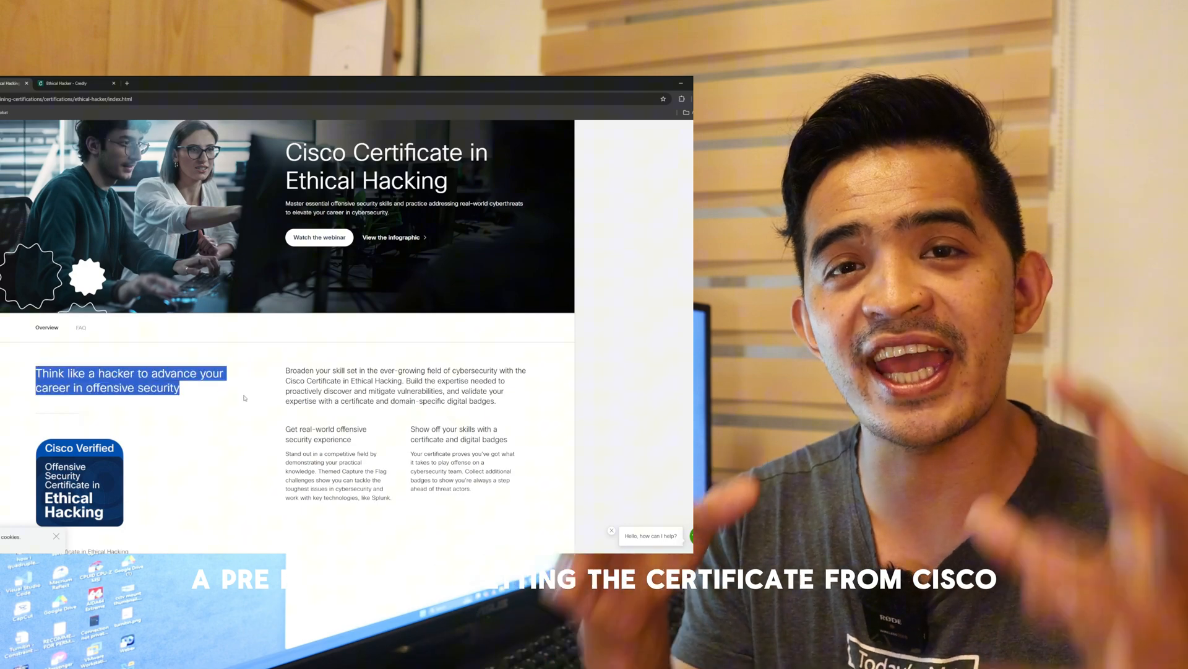
{"action": "scroll", "scroll_direction": "down", "scroll_amount": 3}
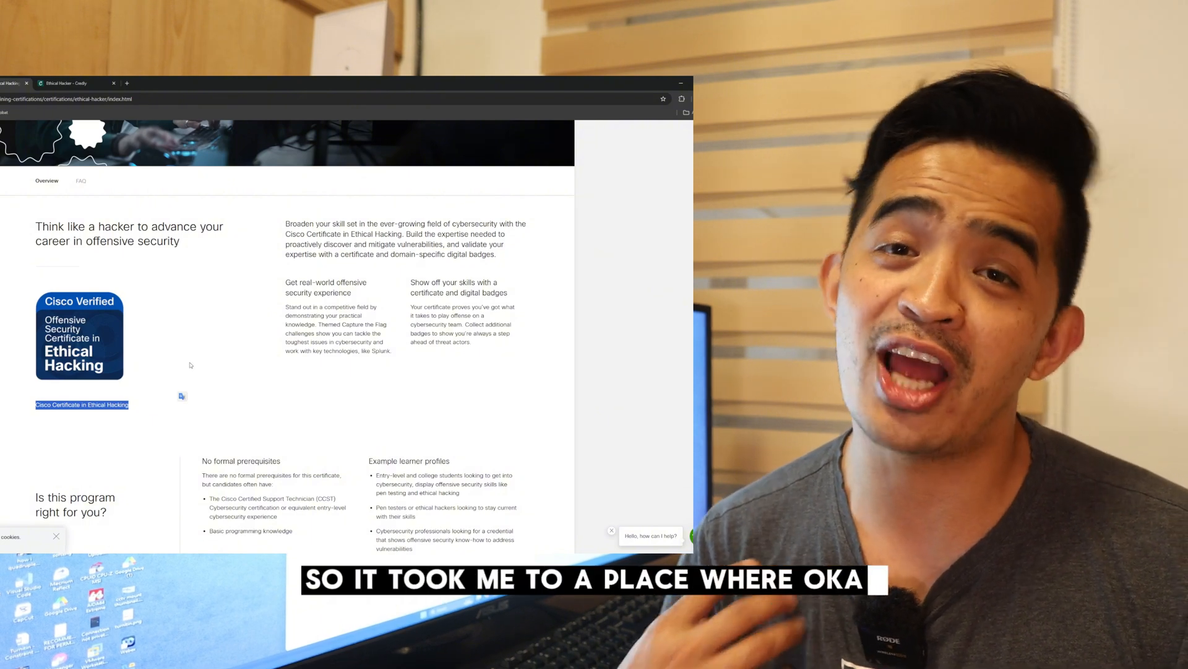
{"action": "scroll", "scroll_direction": "down", "scroll_amount": 3}
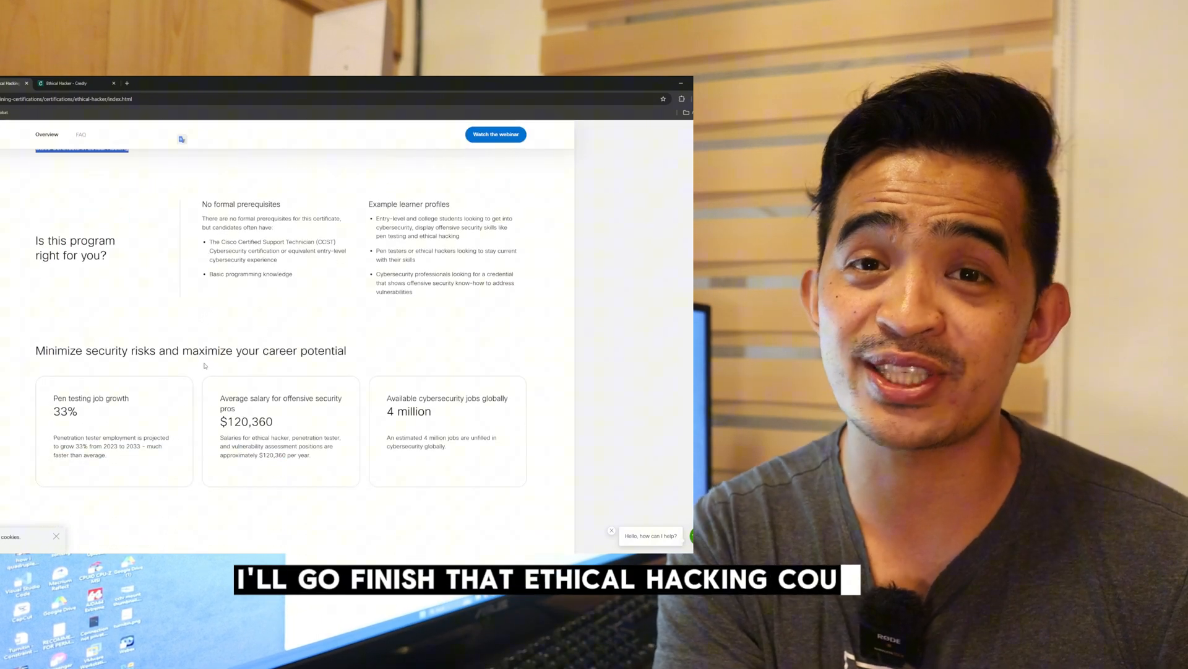
{"action": "scroll", "scroll_direction": "down", "scroll_amount": 3}
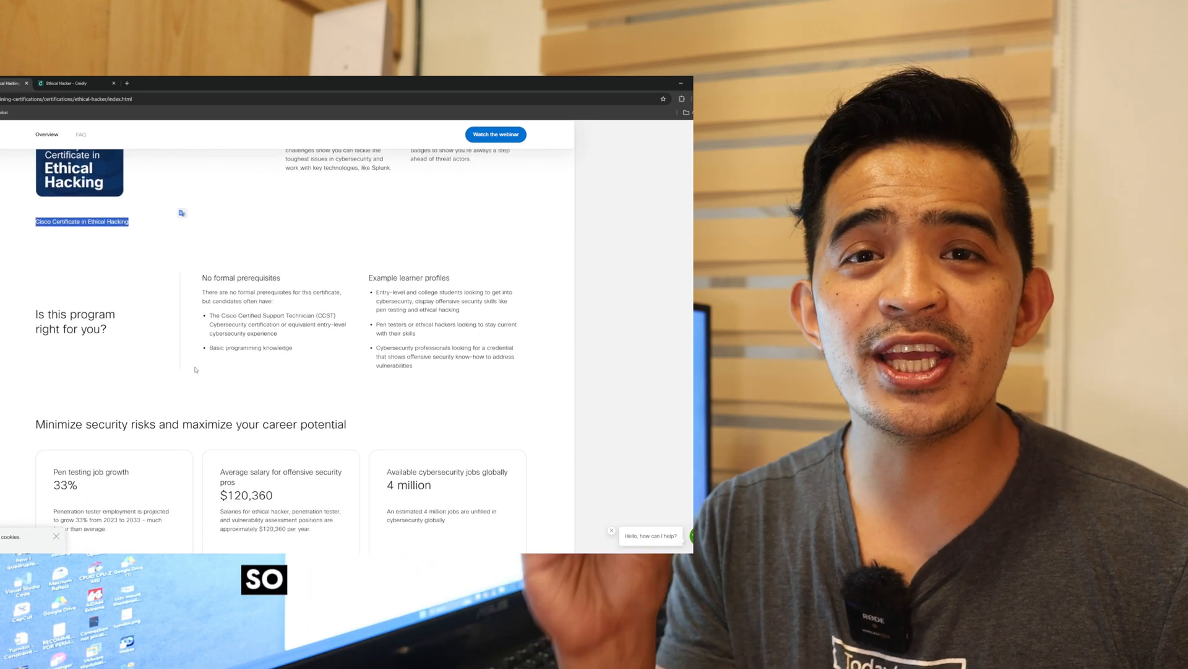
{"action": "scroll", "scroll_direction": "down", "scroll_amount": 3}
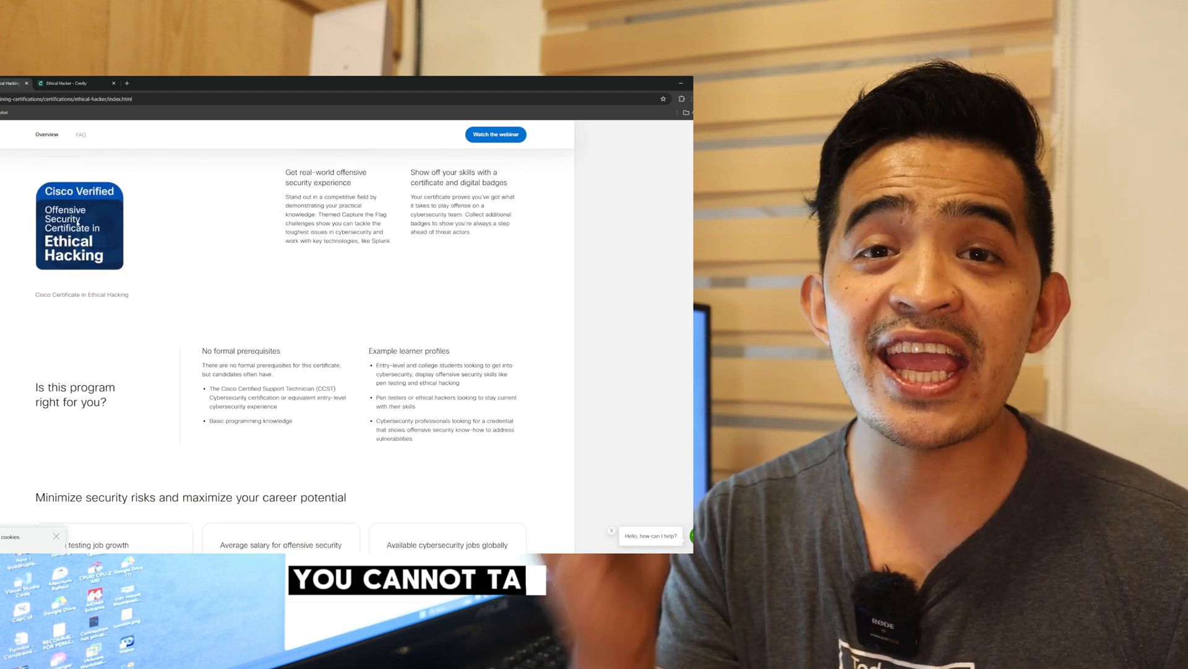
{"action": "scroll", "scroll_direction": "down", "scroll_amount": 3}
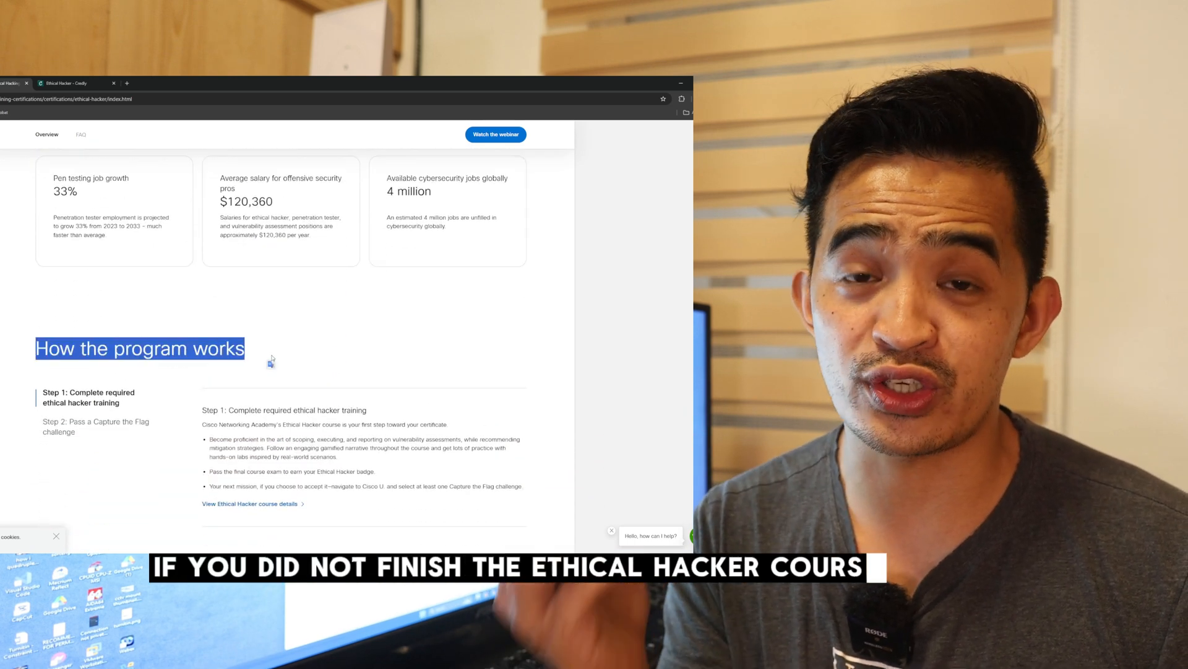
Bring Step 2, Pass a Capture the Flag challenge, into view with Wireshark-fu and DNS Event listed
{"action": "scroll", "scroll_direction": "down", "scroll_amount": 3}
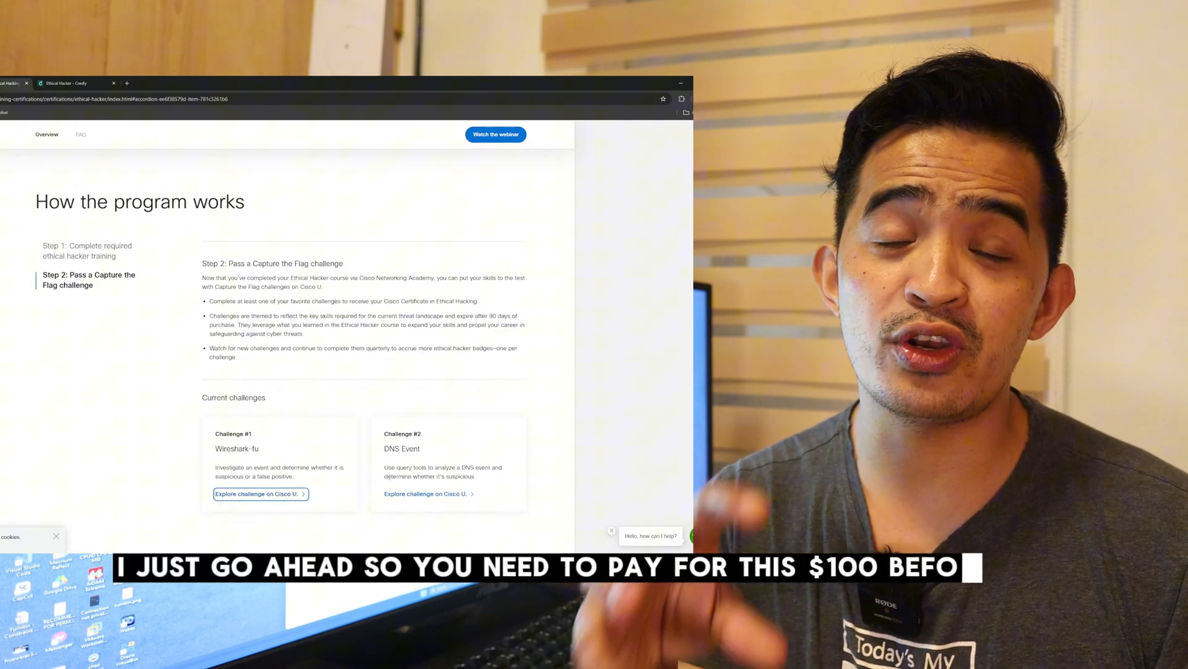
View the Wireshark-fu challenge on Cisco U. with its description, guidelines, objectives and $100 price
{"action": "left_click", "coordinate": [257, 494]}
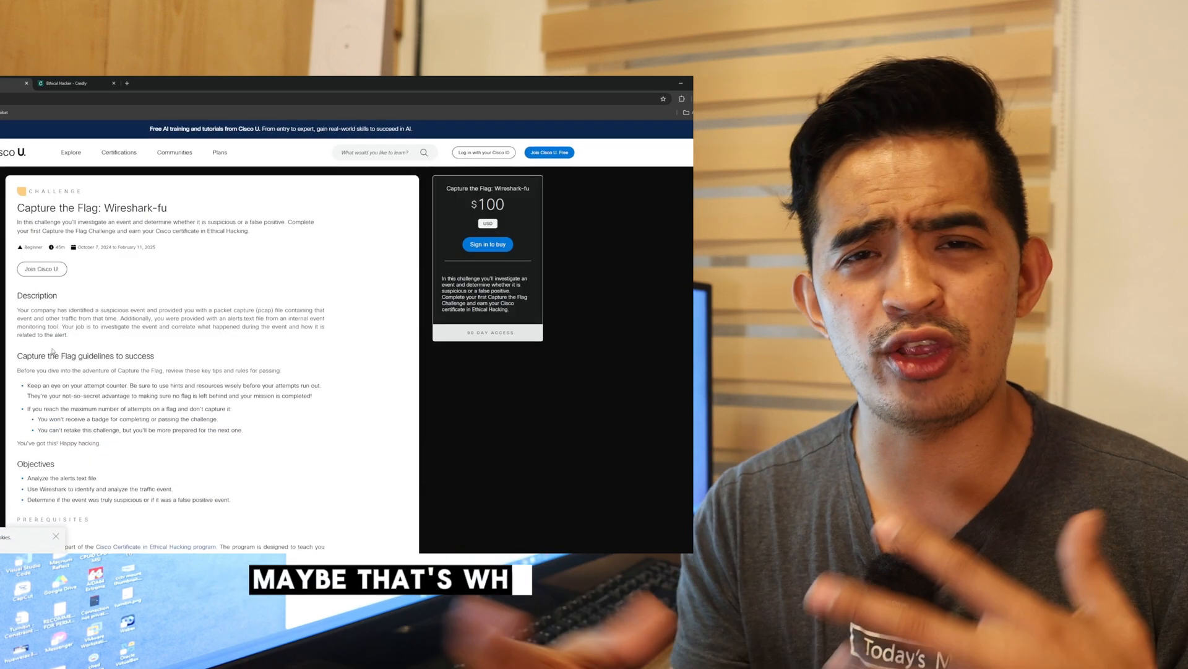
{"action": "scroll", "scroll_direction": "down", "scroll_amount": 3}
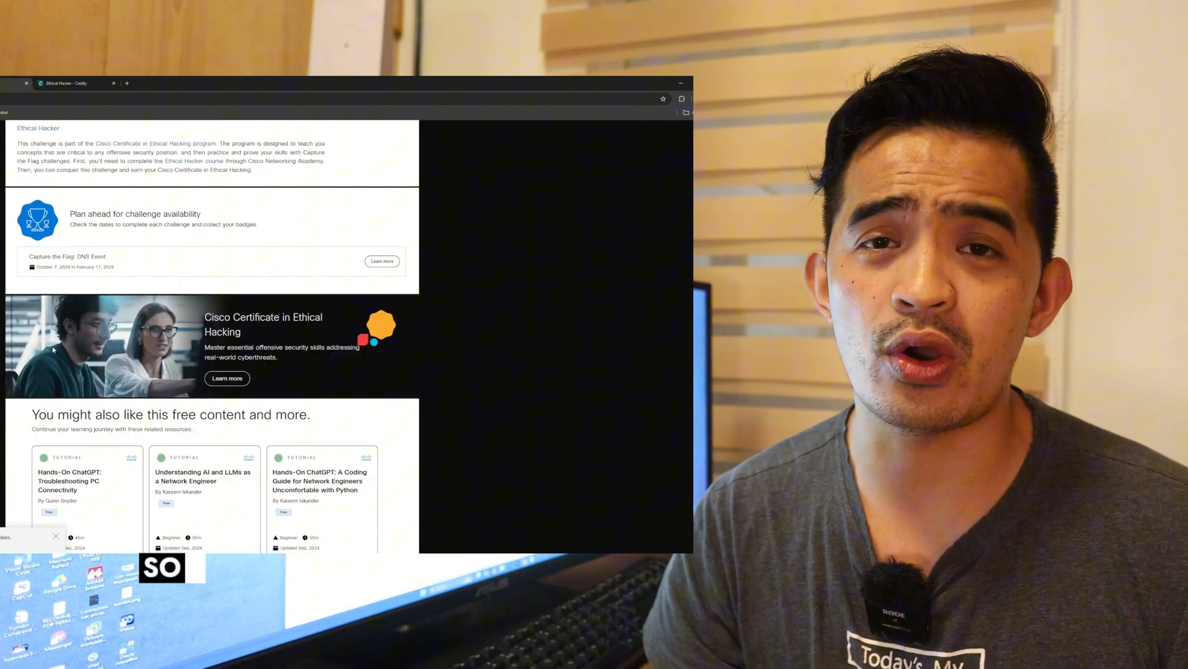
{"action": "scroll", "scroll_direction": "down", "scroll_amount": 3}
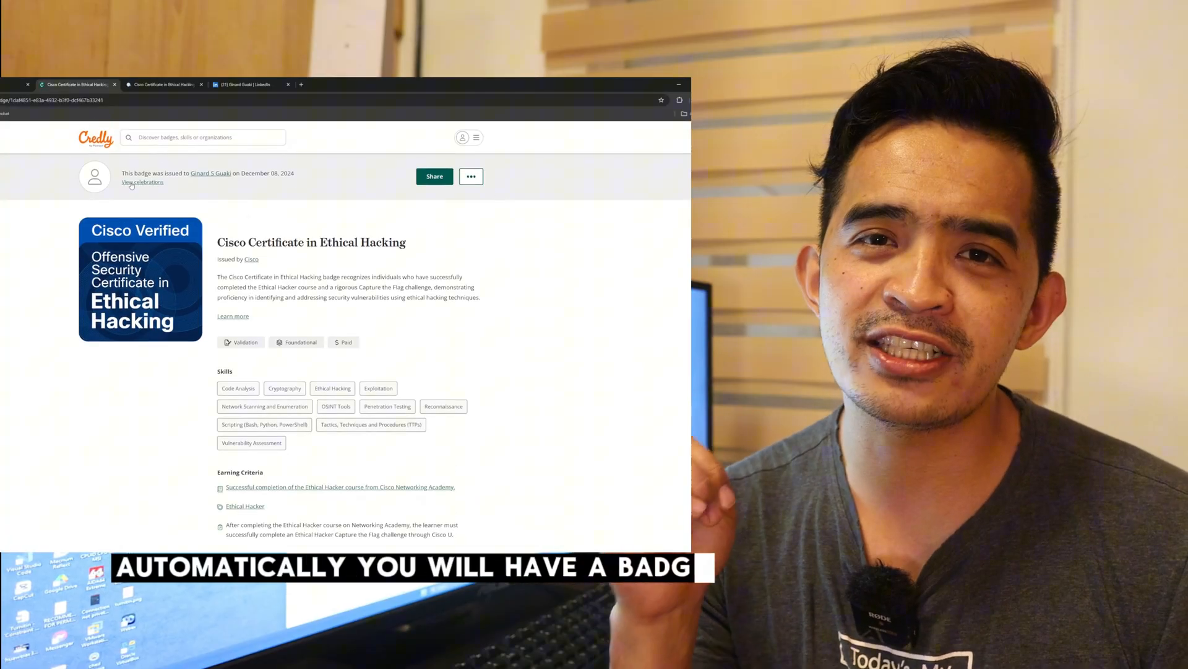
Reach Credly's Share your badge page for the Ethical Hacking badge via the '...' menu
{"action": "left_click", "coordinate": [142, 182]}
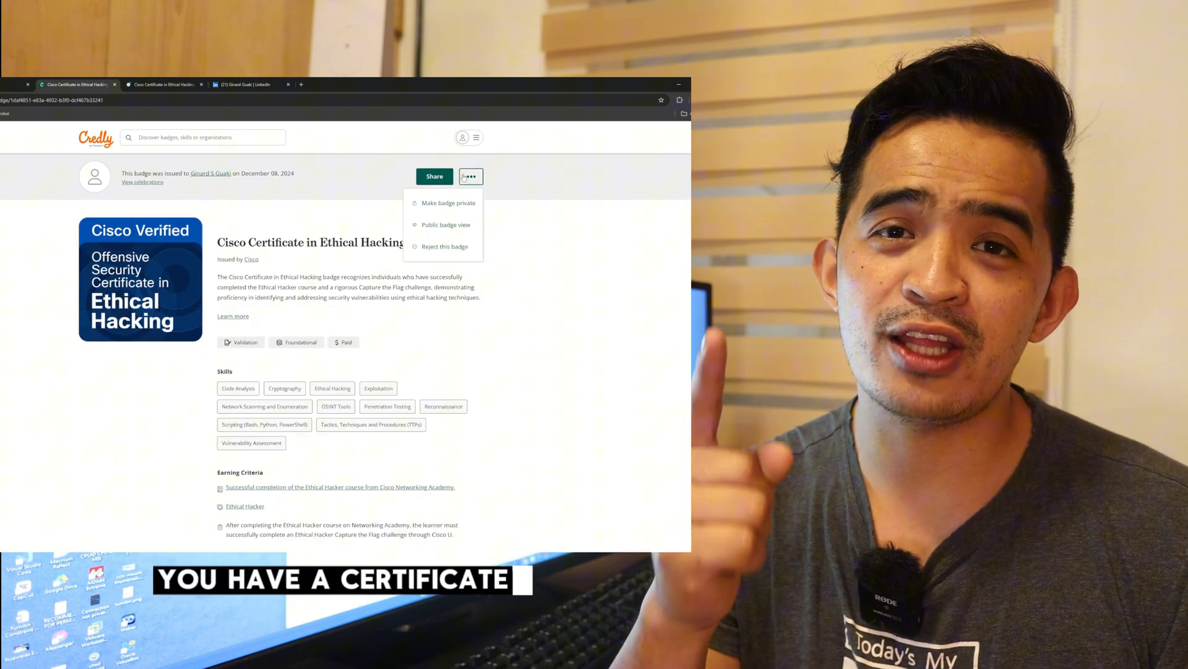
{"action": "left_click", "coordinate": [433, 176]}
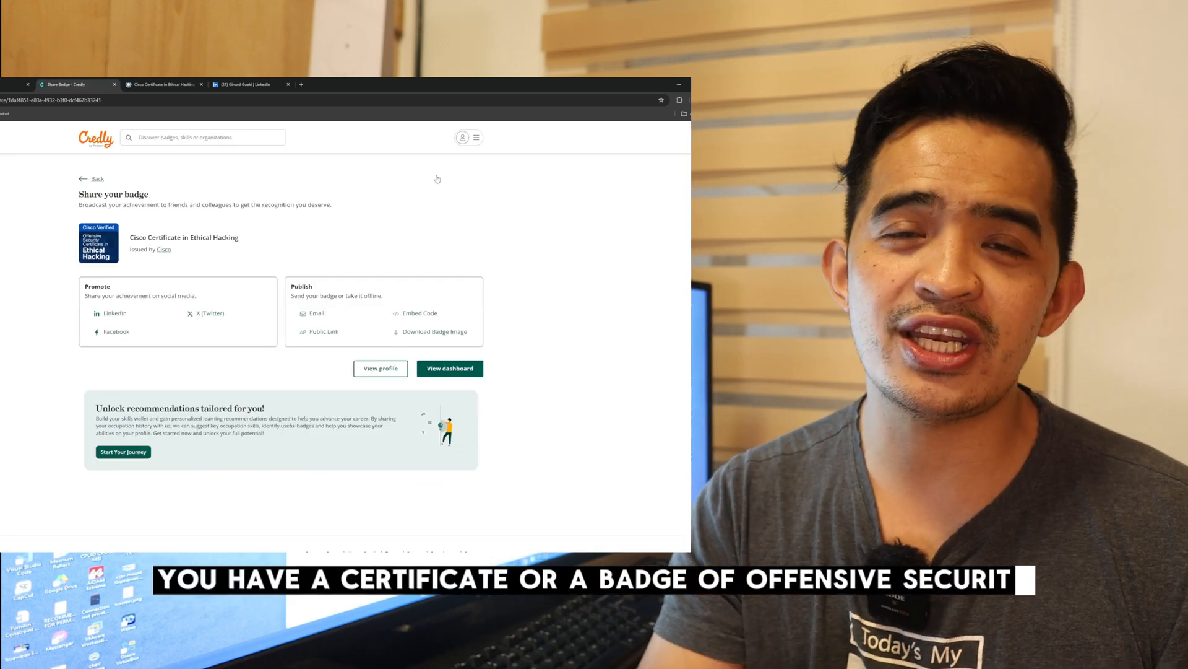